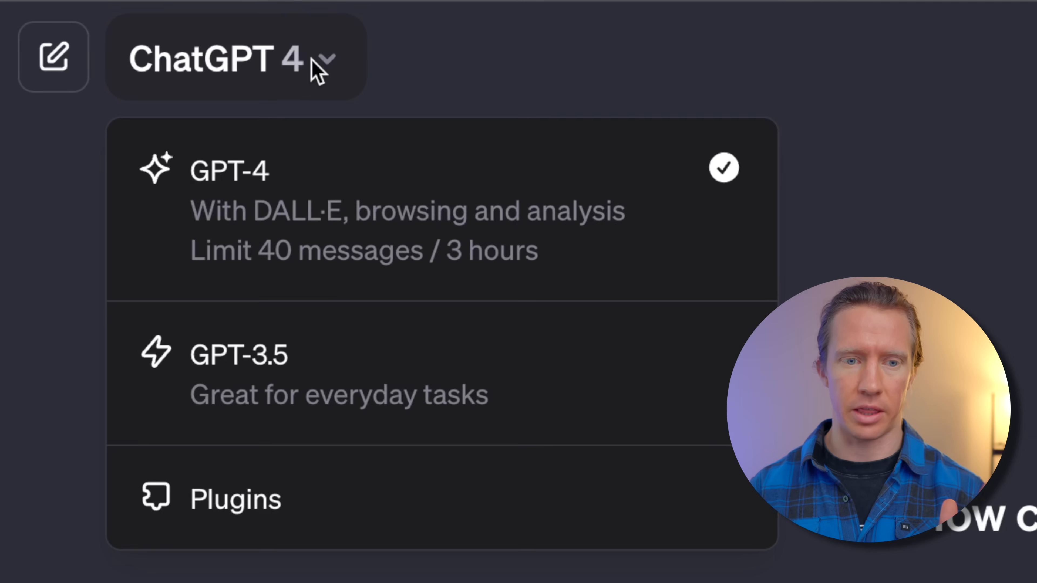
mouse_move(381, 172)
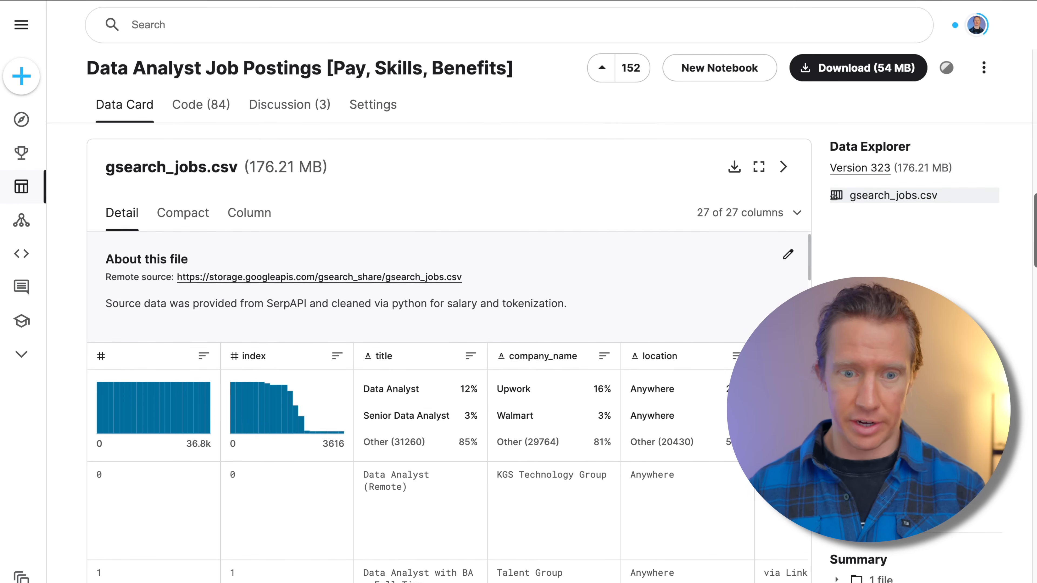
Step: Follow the Open Notebook link in ChatGPT's reply to load DataNerd_Visualizations in Noteable
scroll(right, 3)
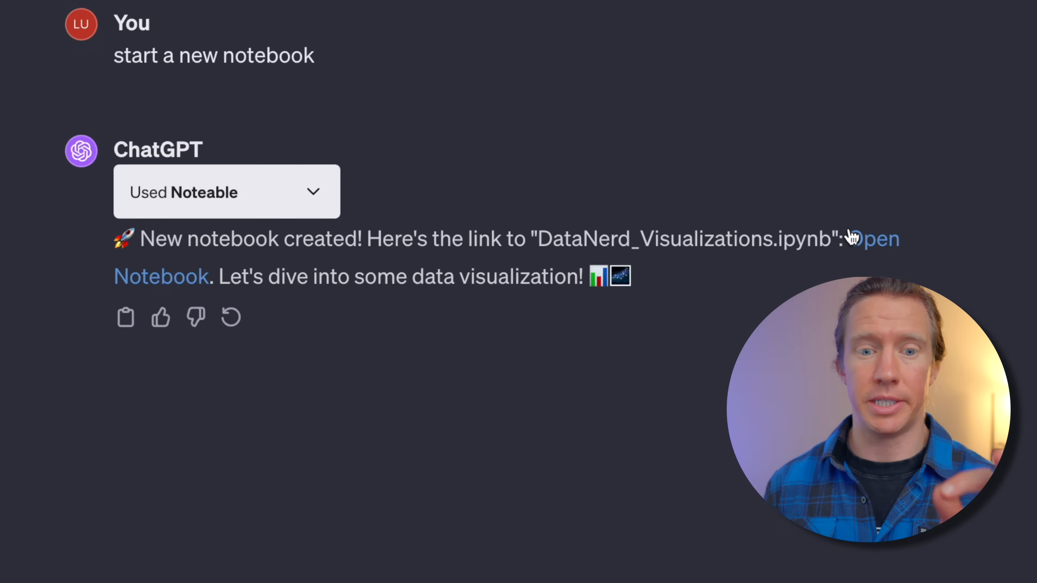
mouse_move(878, 269)
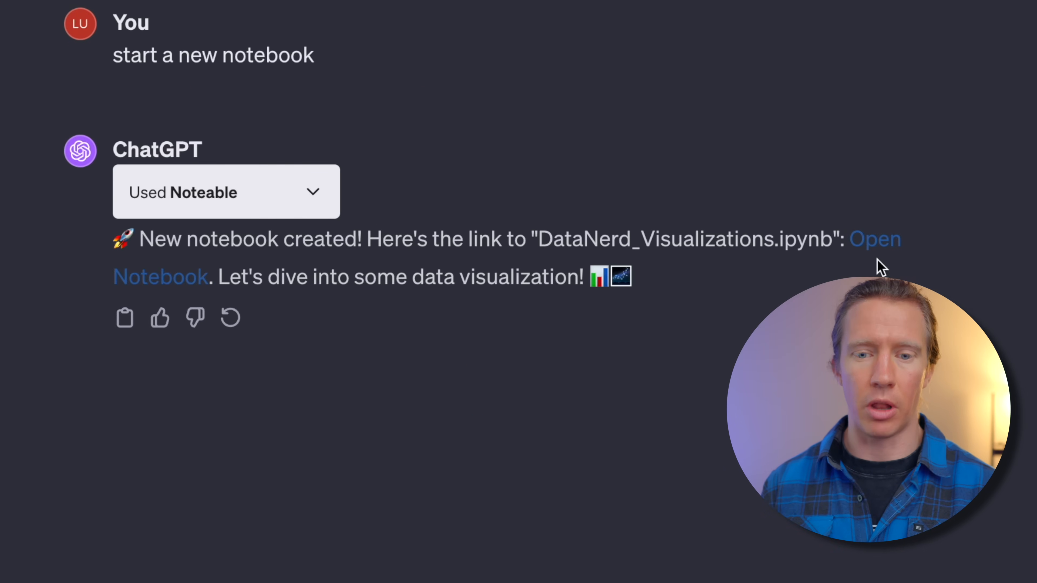
click(874, 239)
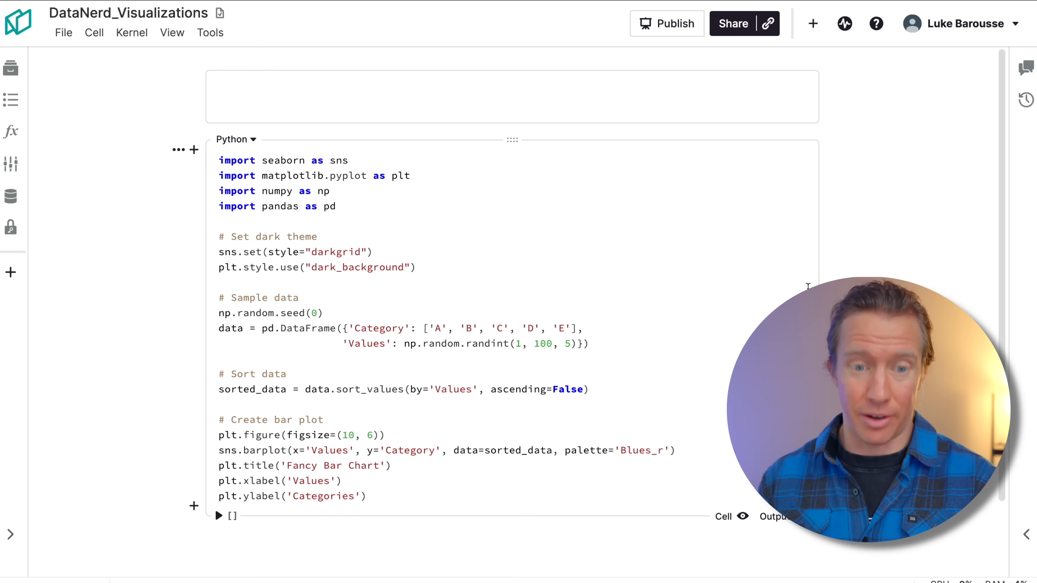
Step: Run the seaborn bar plot cell and scroll to the rendered dark-themed Fancy Bar Chart
click(219, 516)
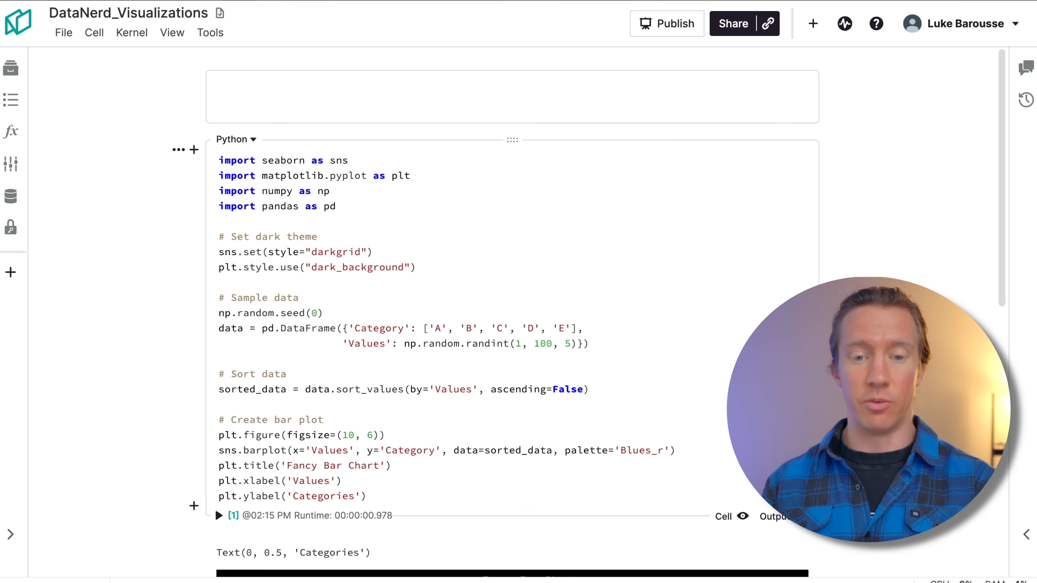
scroll(down, 3)
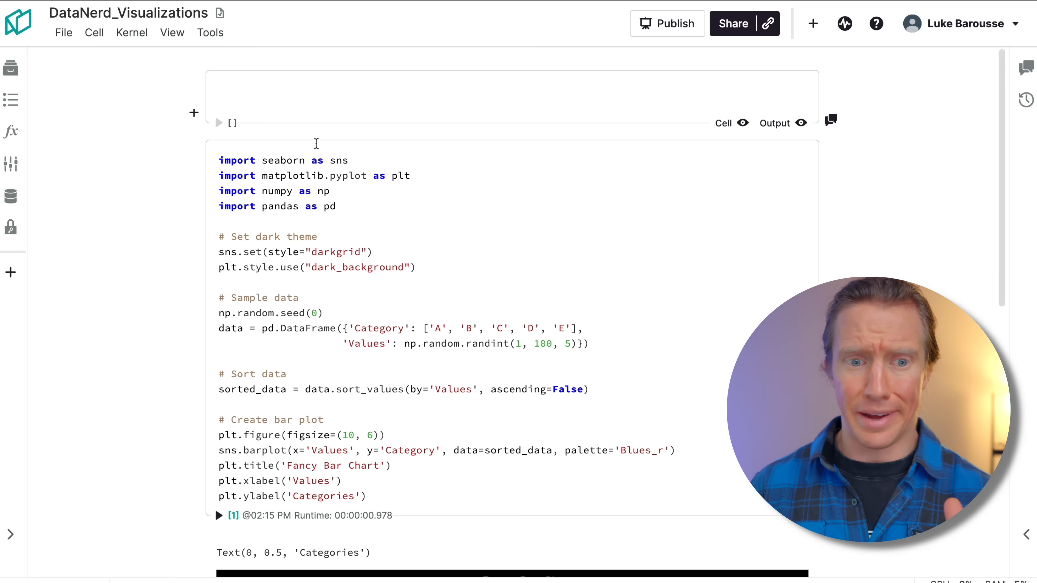
scroll(down, 3)
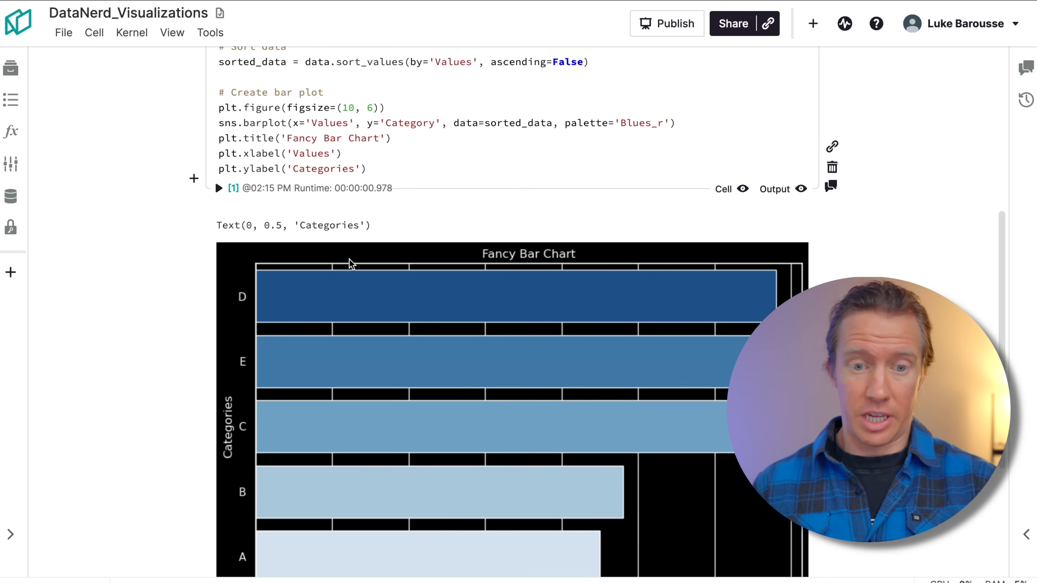
mouse_move(339, 297)
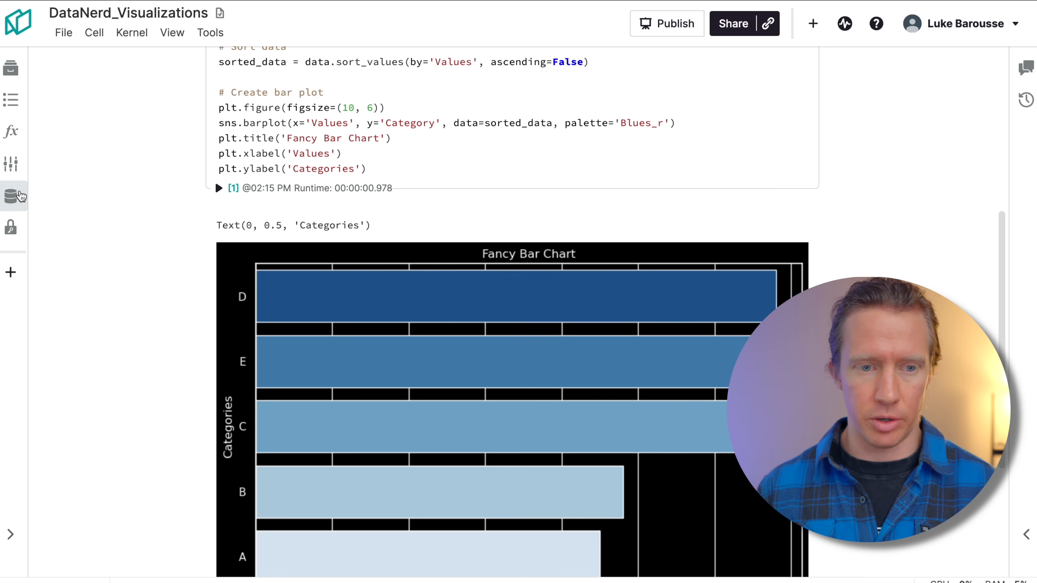
Step: From the data connections sidebar, start creating a new data connection
click(10, 196)
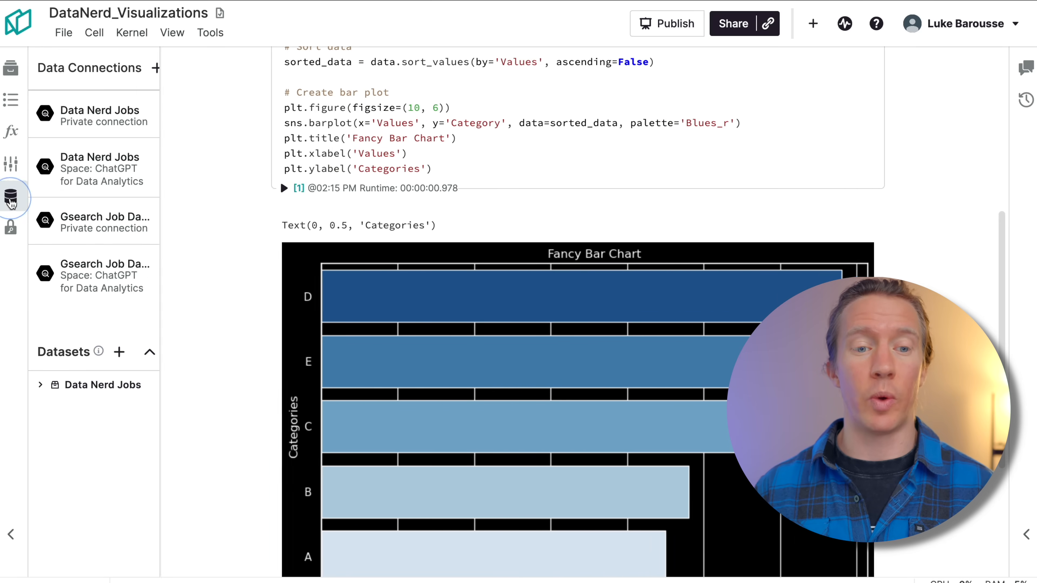
click(157, 68)
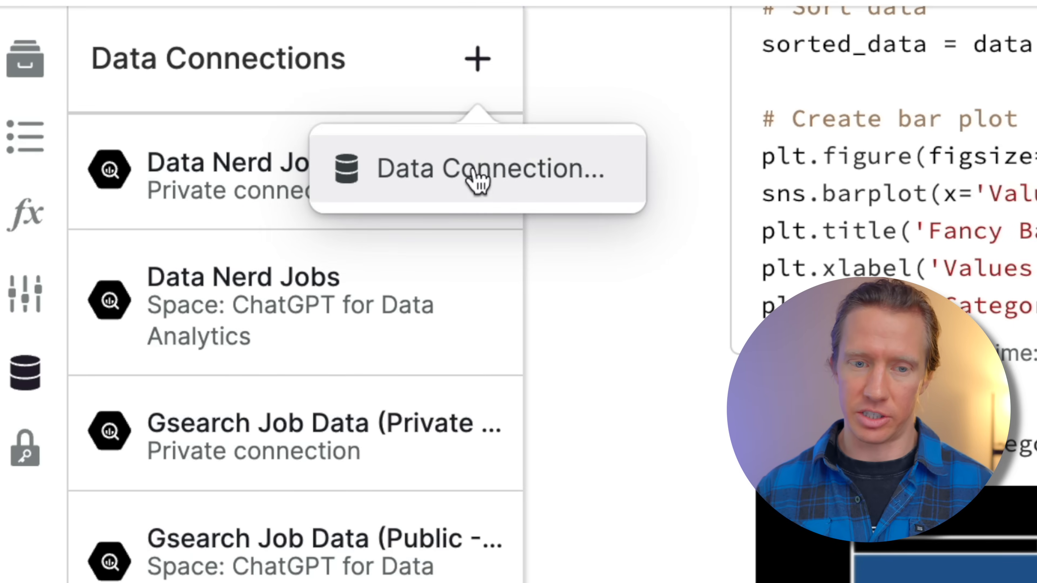
click(473, 179)
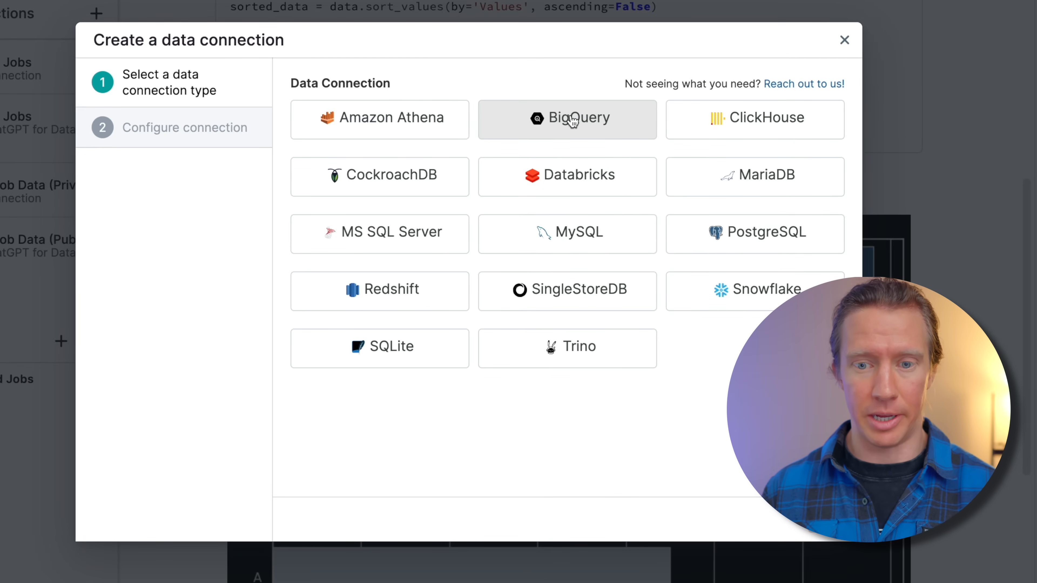
Step: Select BigQuery, bringing up its form prefilled with project ID and public_job_listings dataset
click(574, 120)
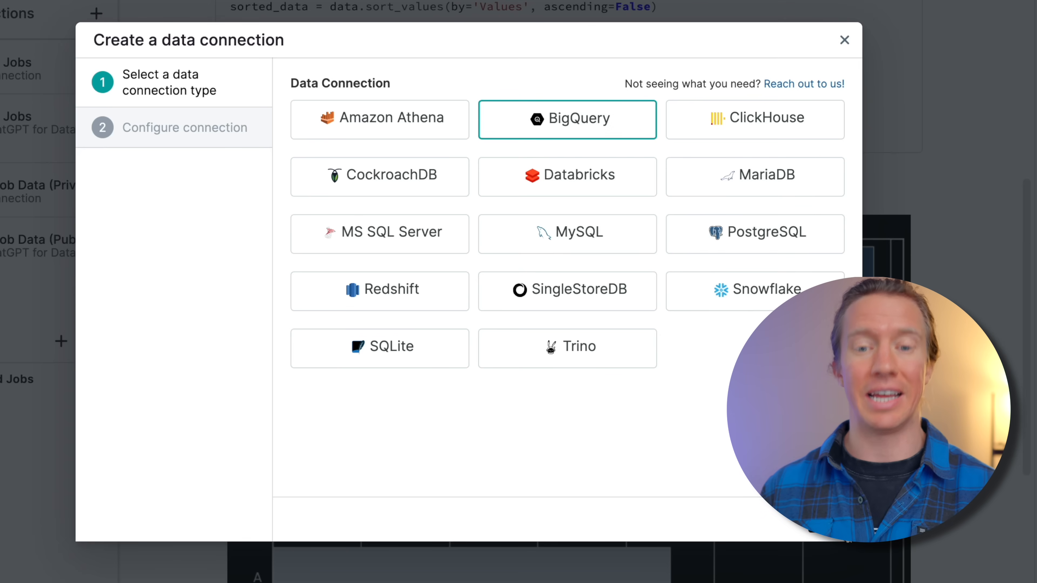
click(567, 119)
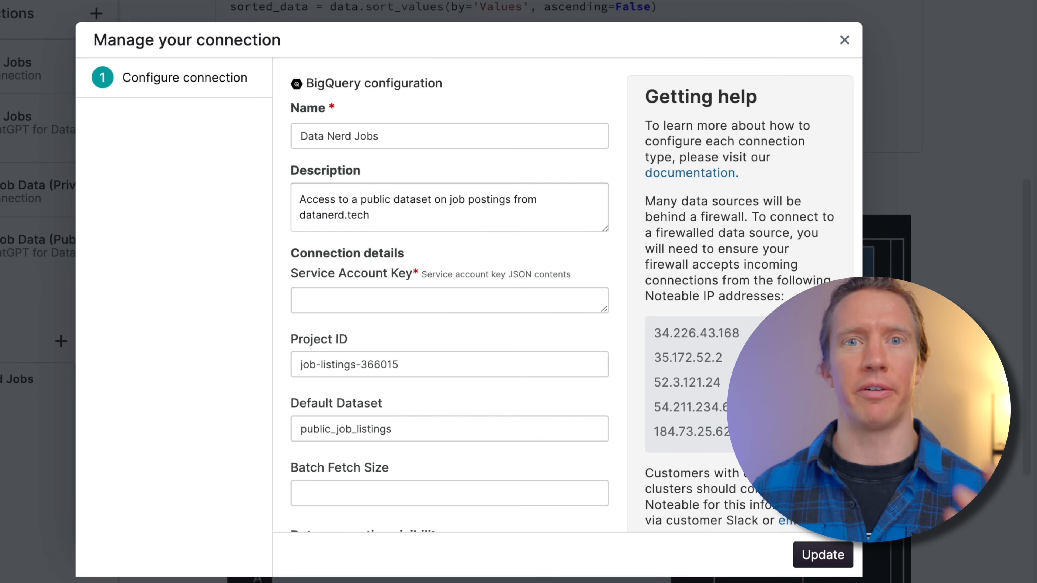